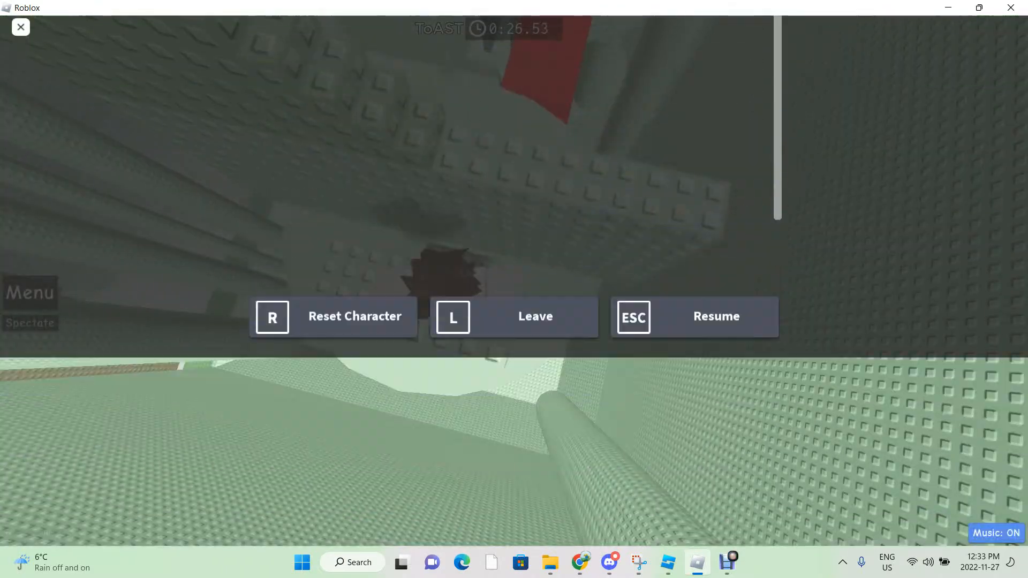
# - Resume the game from the pause menu and continue climbing the tower
pyautogui.click(716, 316)
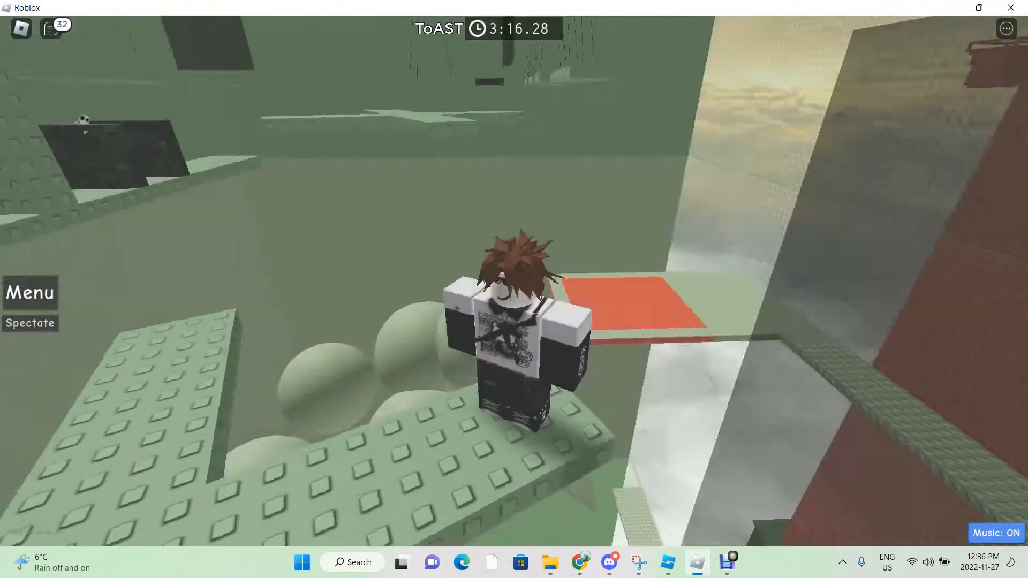
pyautogui.moveTo(514, 289)
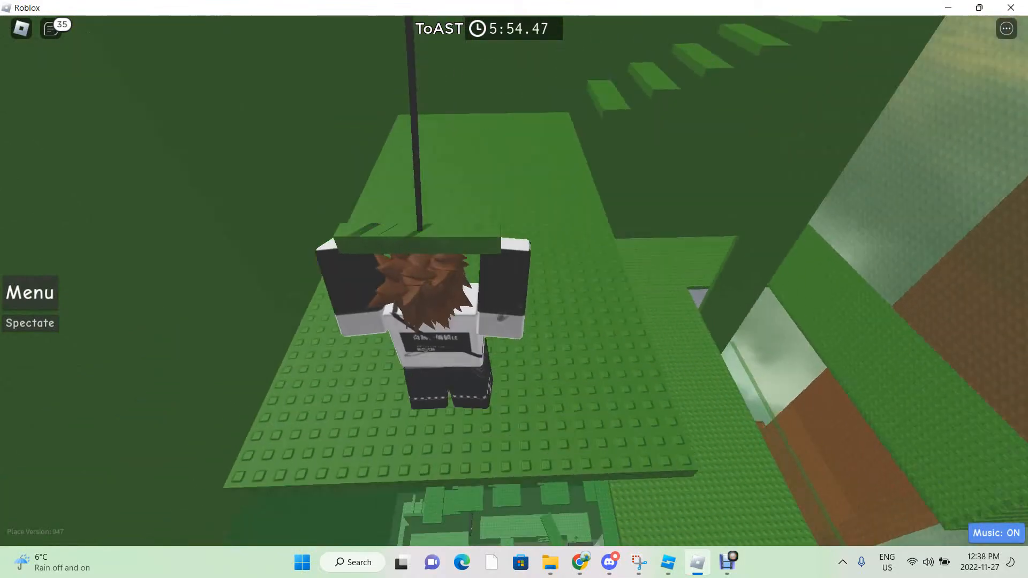
pyautogui.moveTo(514, 289)
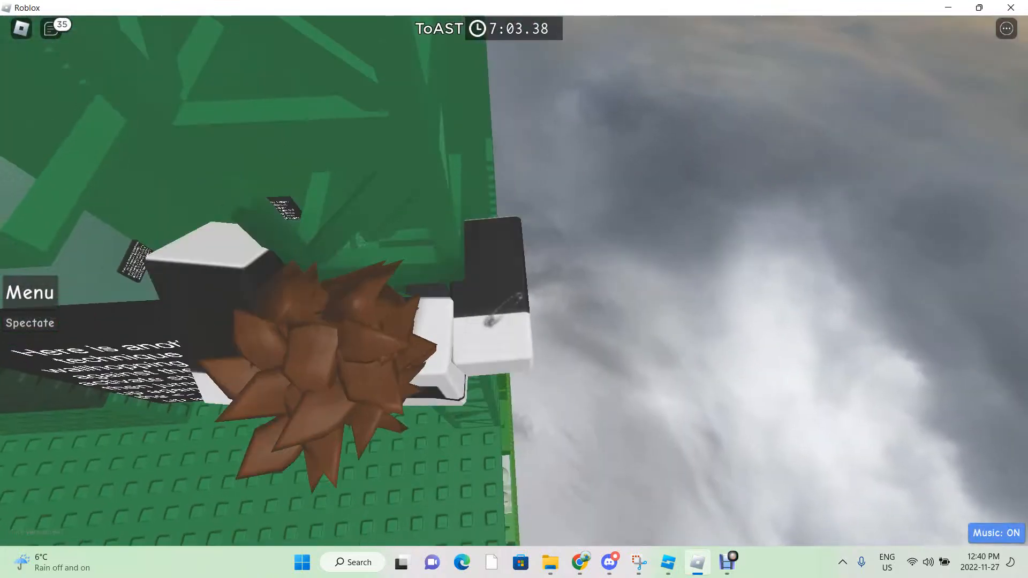
pyautogui.moveTo(515, 289)
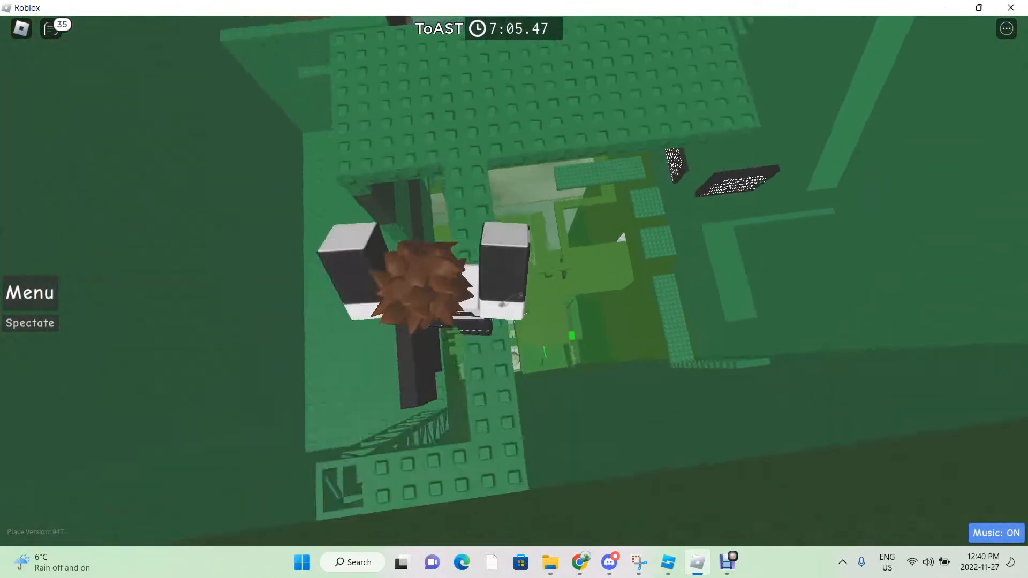
pyautogui.moveTo(514, 289)
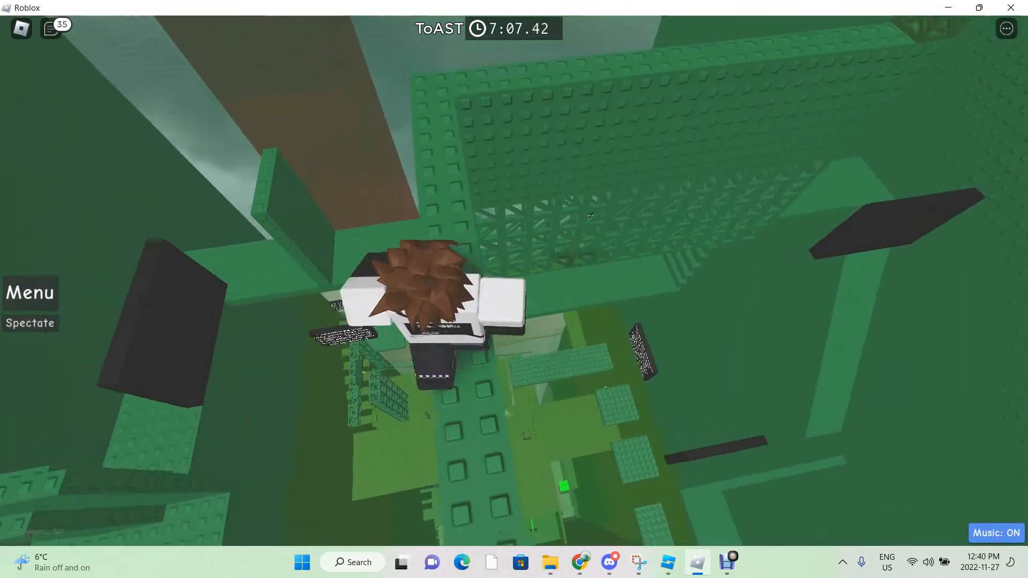